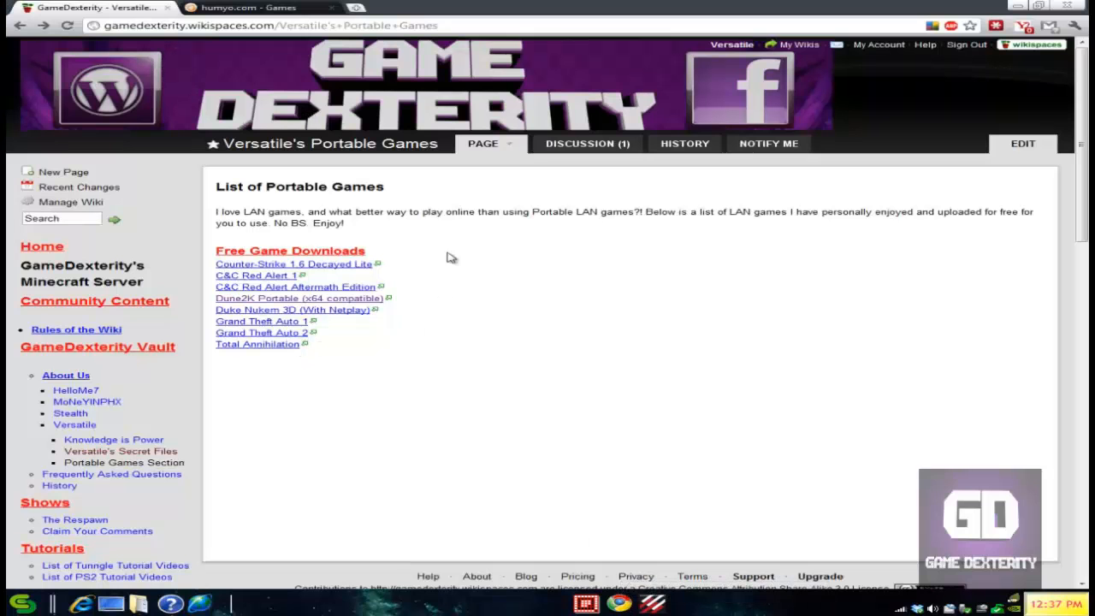
pyautogui.moveTo(446, 227)
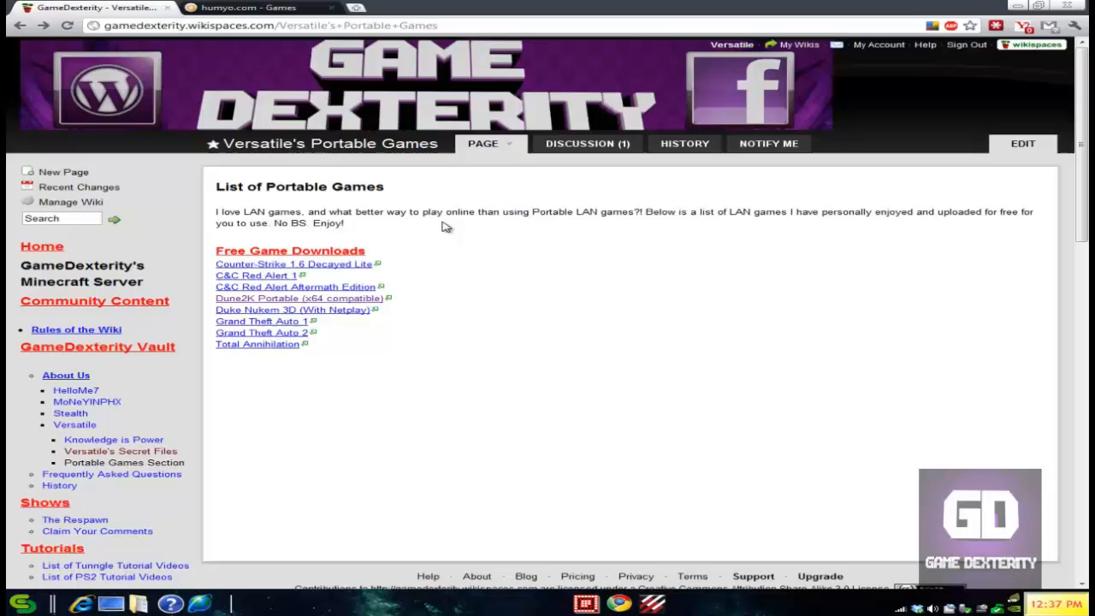
pyautogui.moveTo(288, 310)
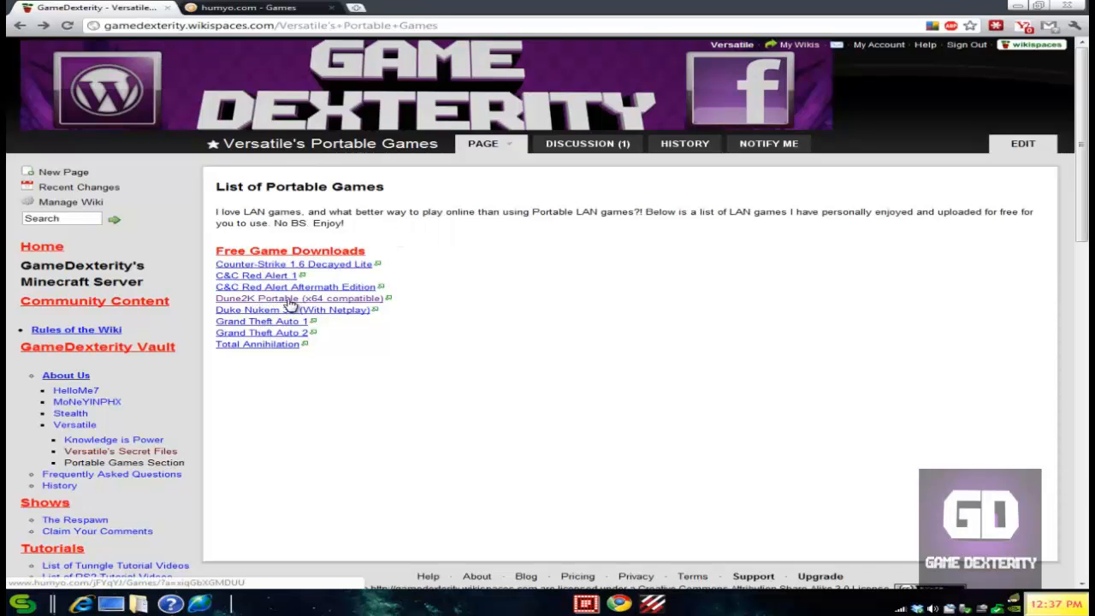
pyautogui.moveTo(366, 304)
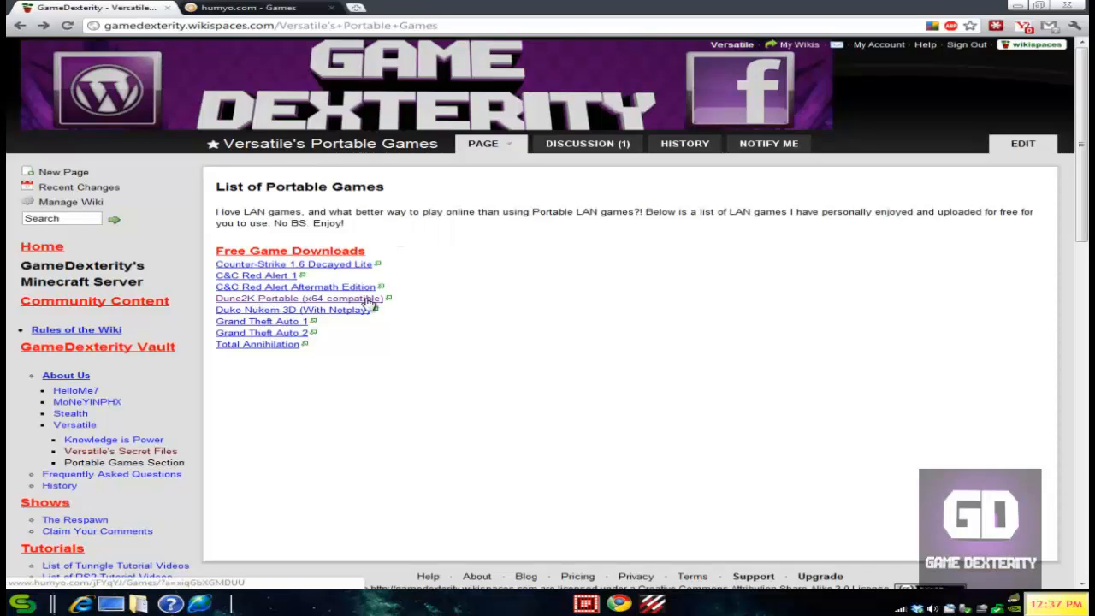
pyautogui.moveTo(490, 301)
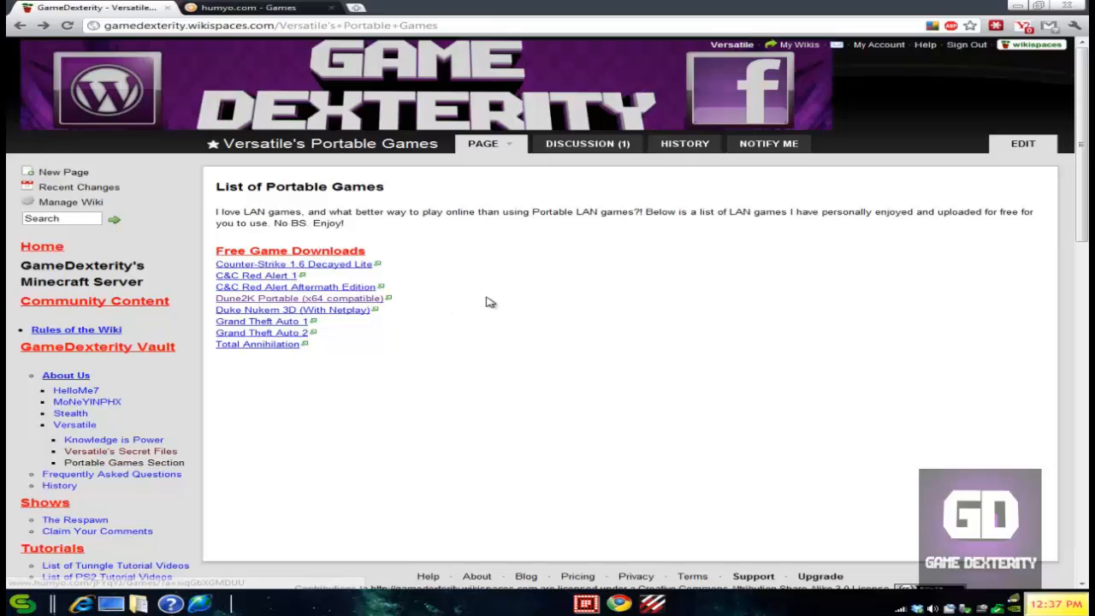
# Inspect the ipx x32.reg and ipx x64.reg patch files in the LAN Patch folder.
pyautogui.click(253, 6)
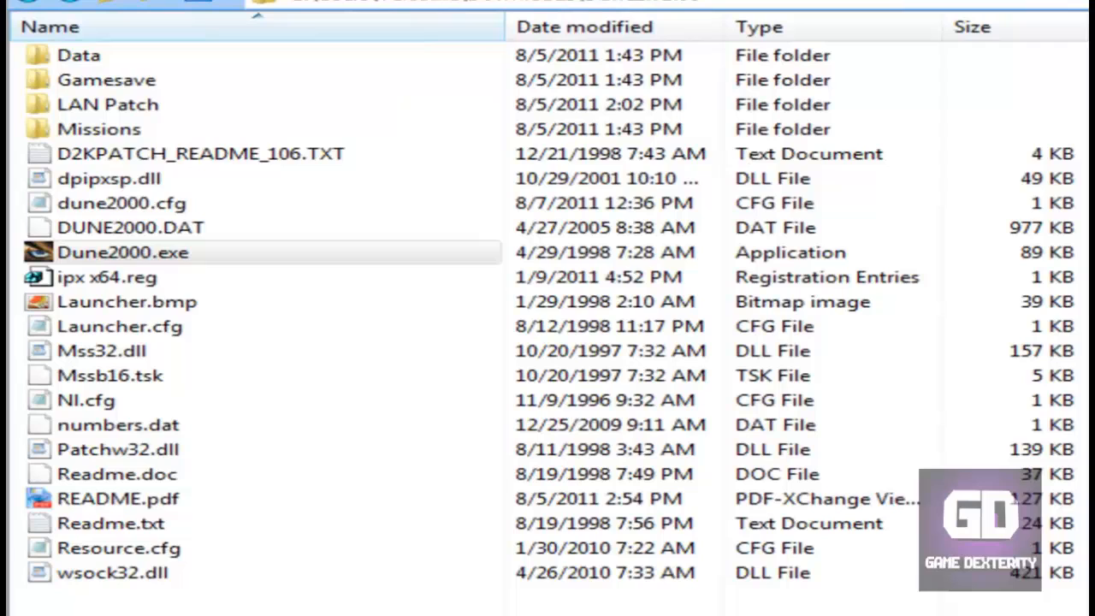
pyautogui.moveTo(174, 117)
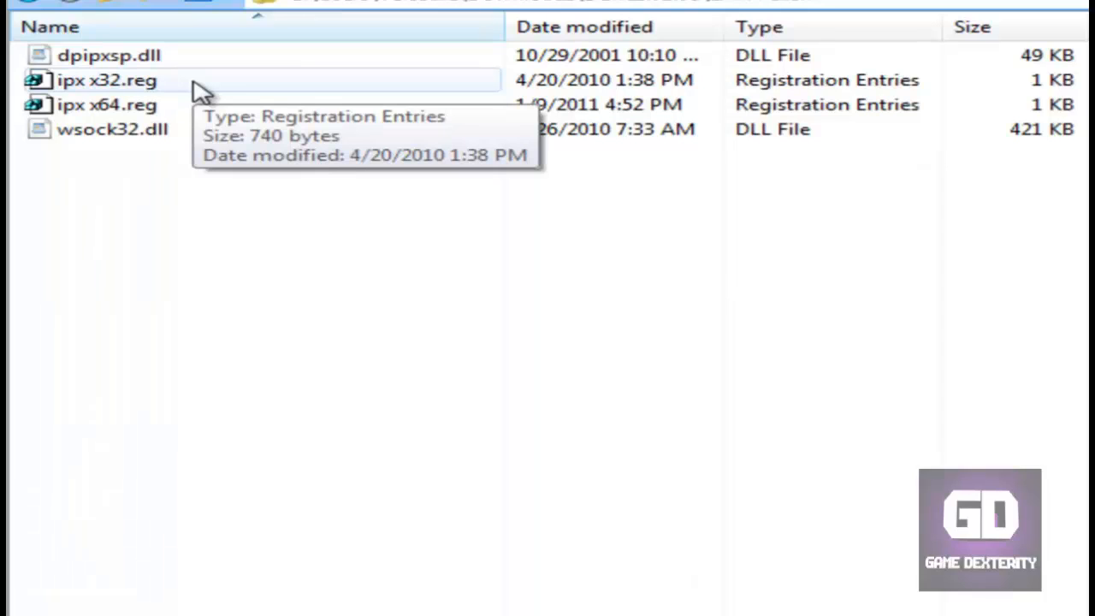
pyautogui.click(98, 82)
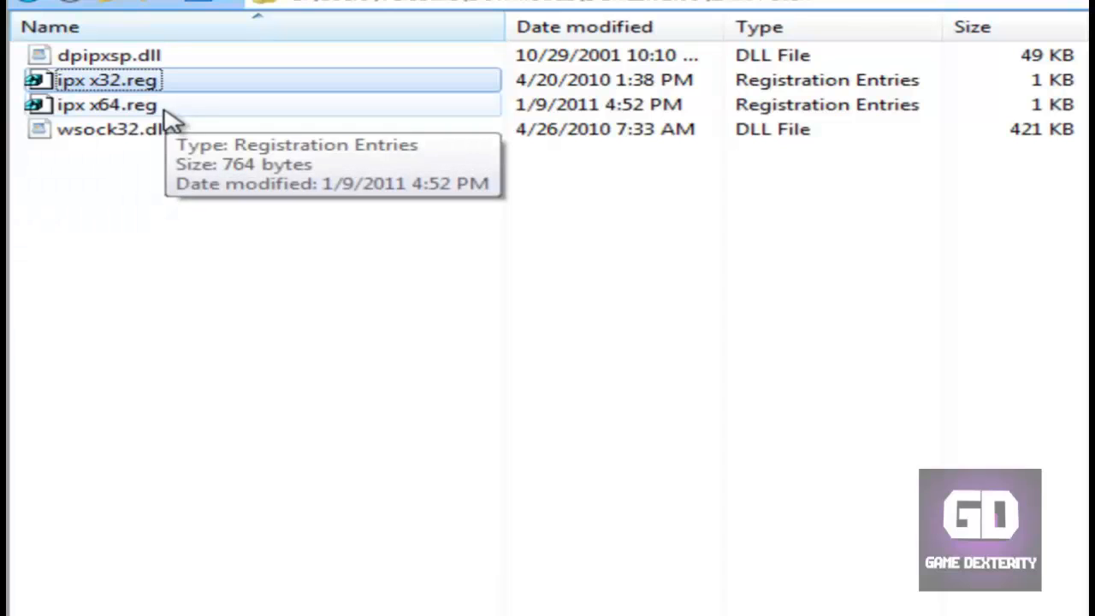
pyautogui.click(94, 106)
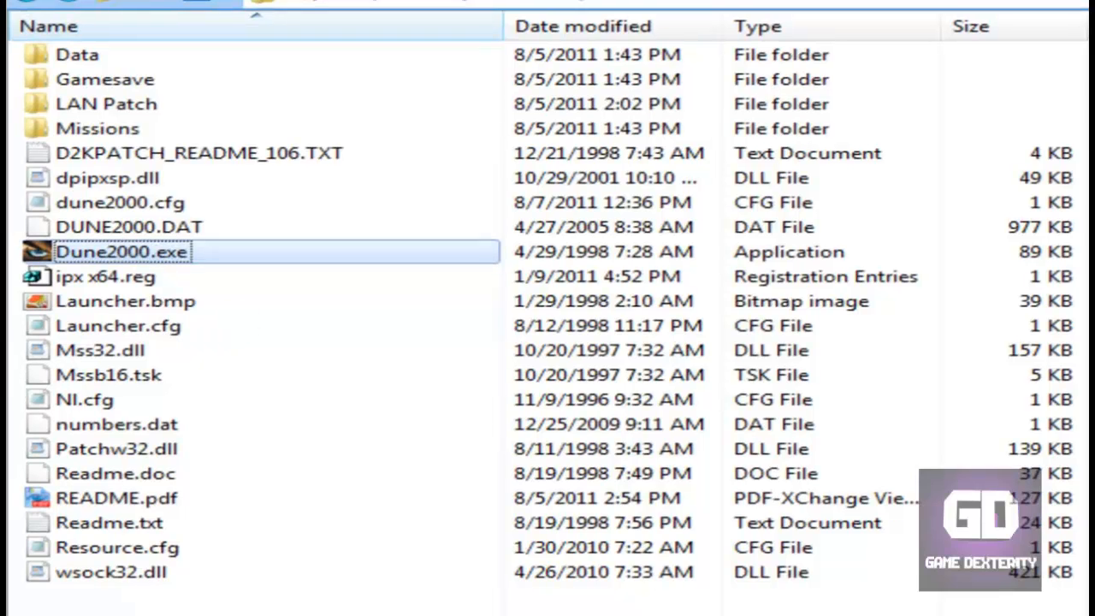
# Launch Dune2000.exe, then bring Tunngle's Dune 2000 network forward and close the chat popup.
pyautogui.doubleClick(121, 252)
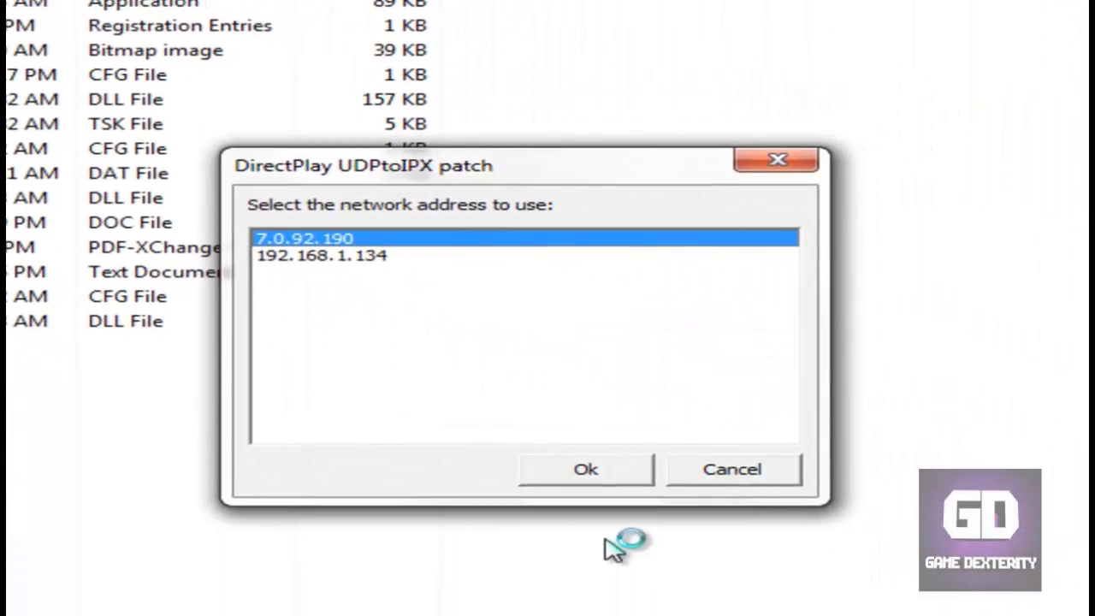
pyautogui.click(588, 469)
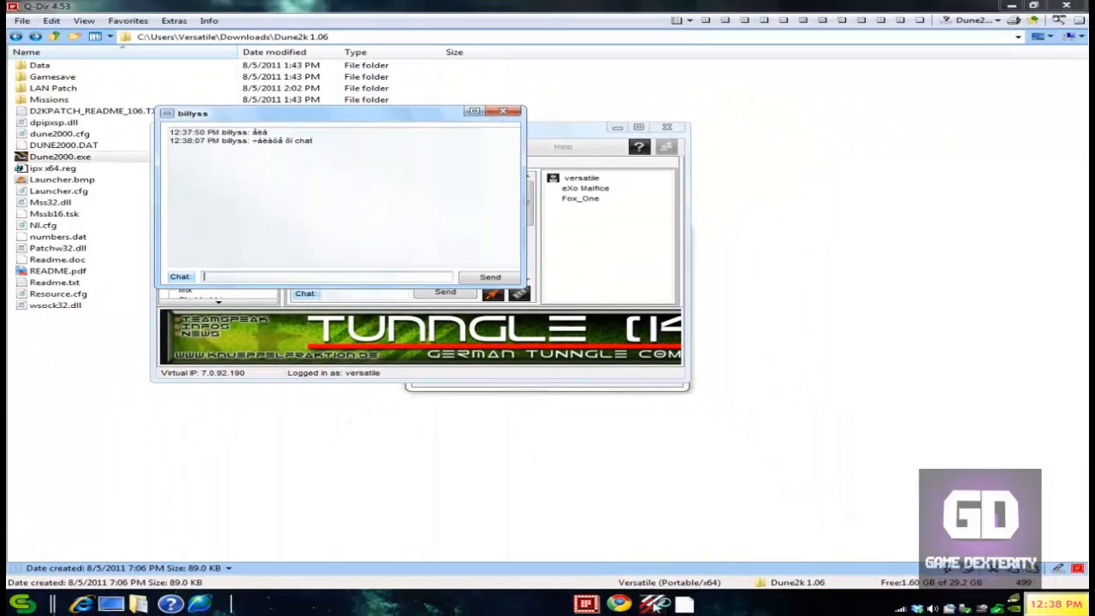
pyautogui.click(506, 112)
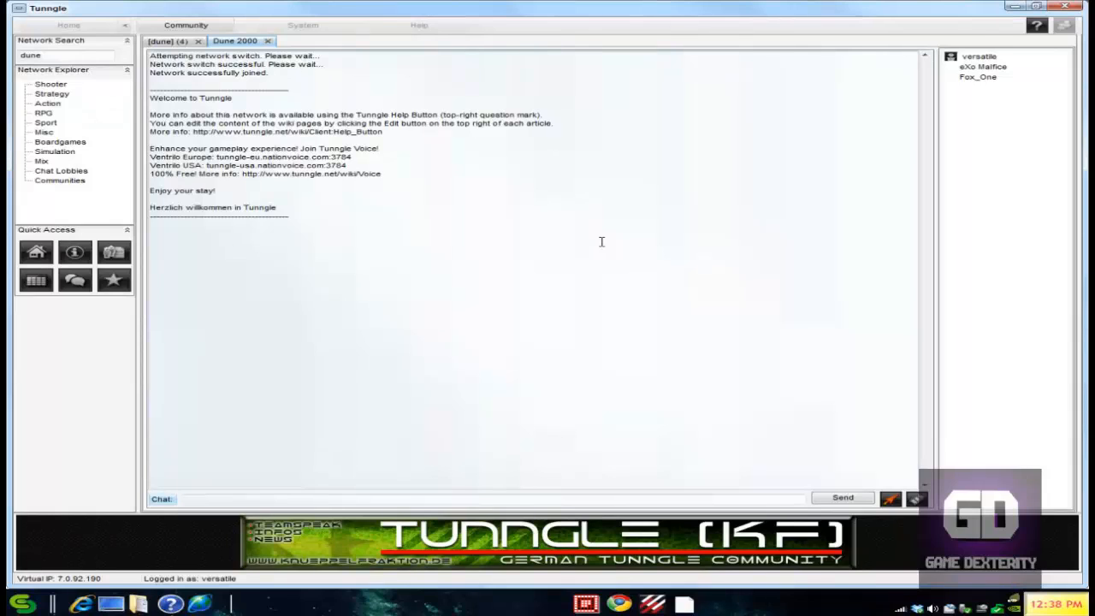
pyautogui.moveTo(569, 392)
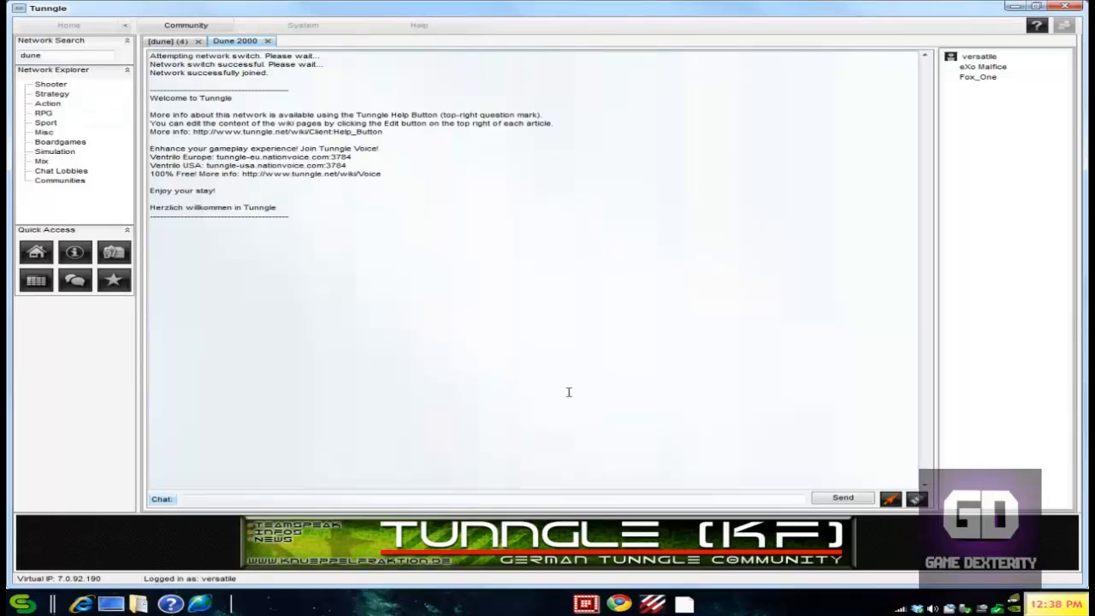
pyautogui.moveTo(572, 295)
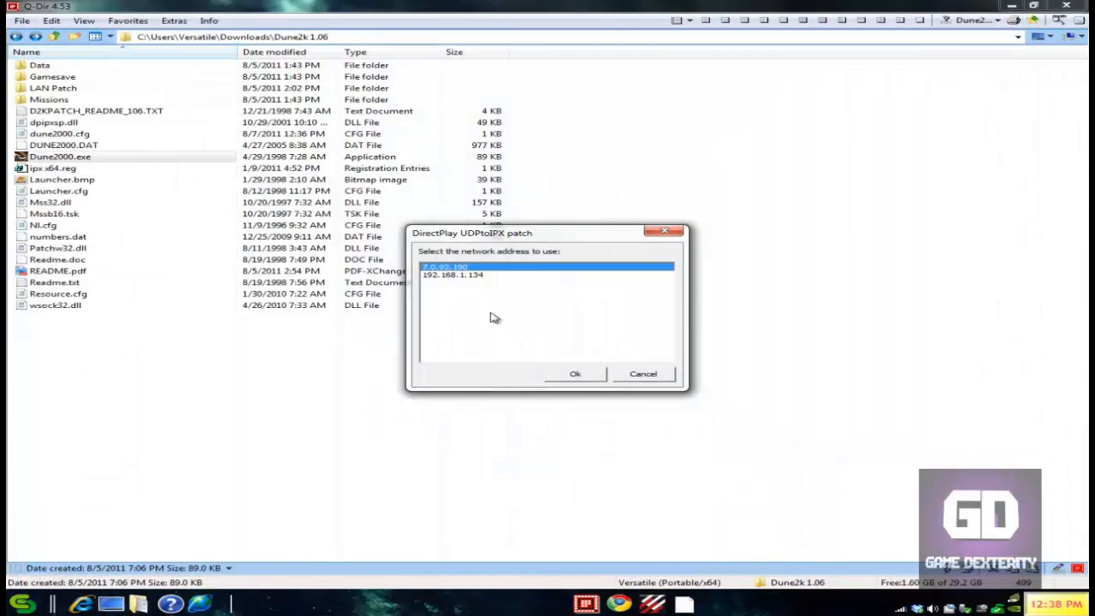
pyautogui.moveTo(471, 273)
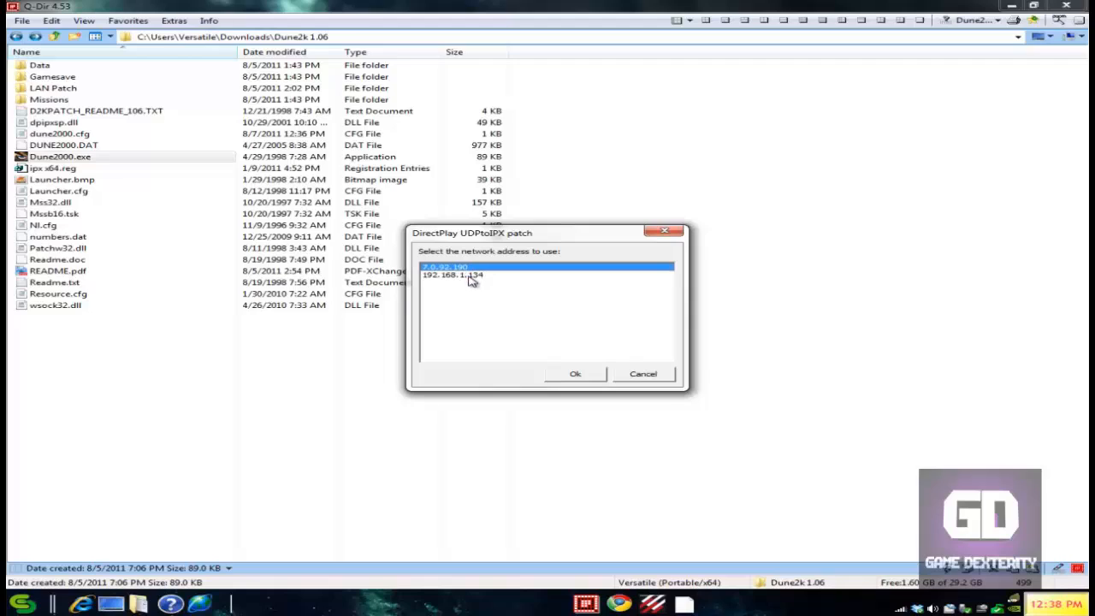
# Confirm 7.0.92.190 instead of 192.168.1.134 as the UDPtoIPX network address.
pyautogui.click(452, 275)
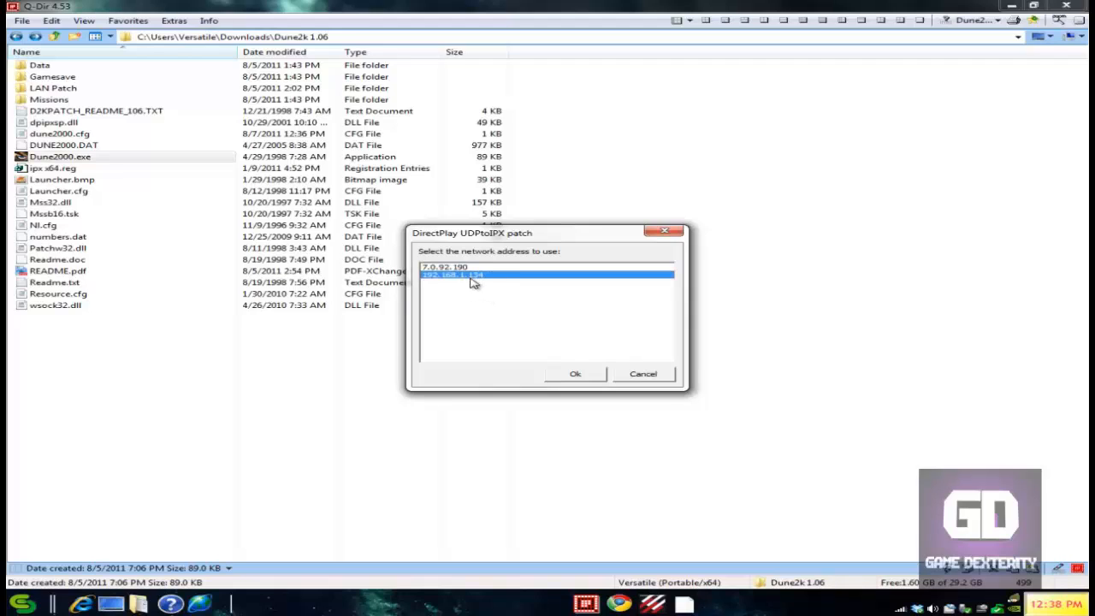
pyautogui.click(444, 266)
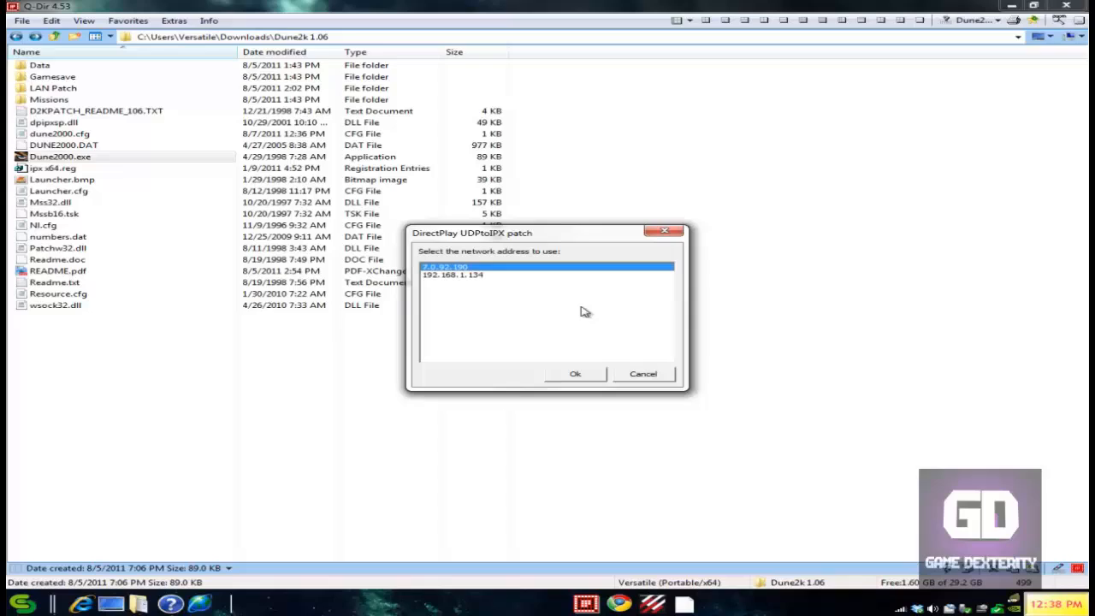
pyautogui.moveTo(747, 353)
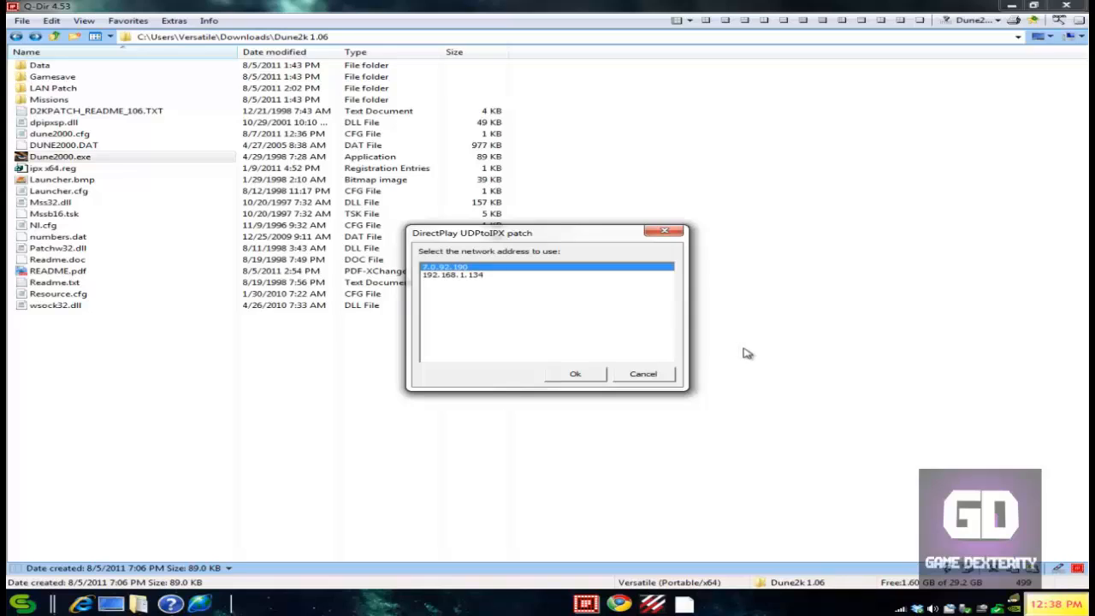
pyautogui.click(575, 373)
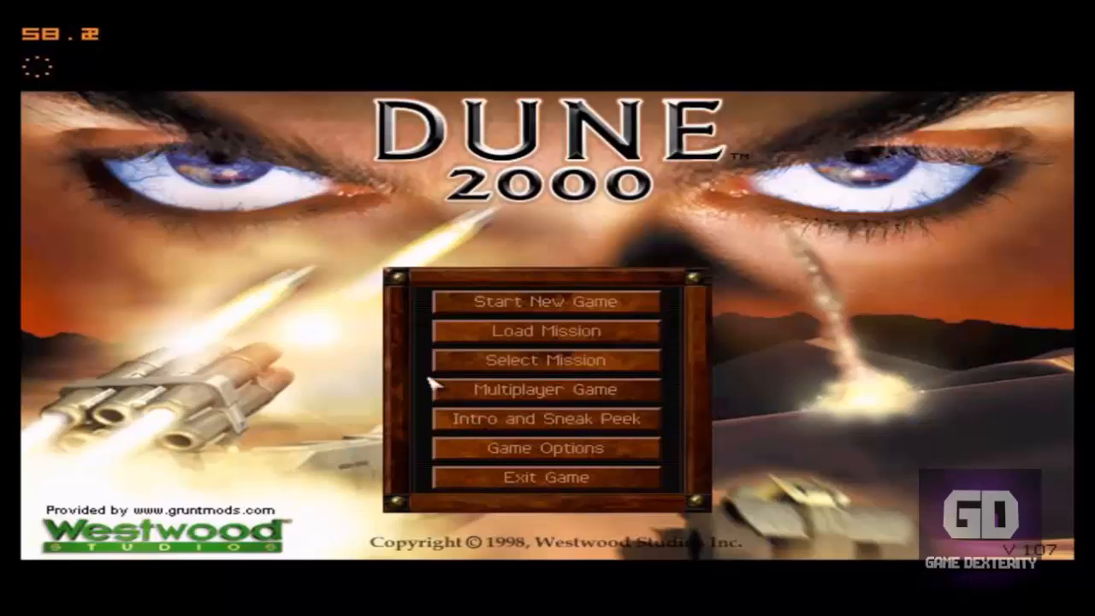
# Join Digital's hosted 2-player LAN game on Tuono Basin via Multiplayer Game > LAN.
pyautogui.click(545, 387)
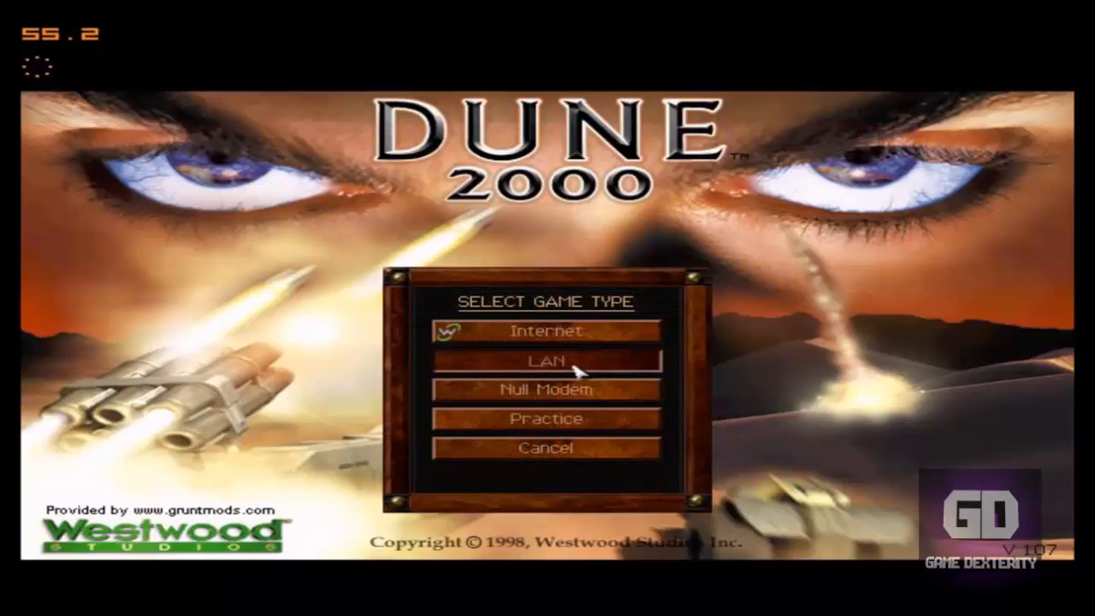
pyautogui.click(555, 361)
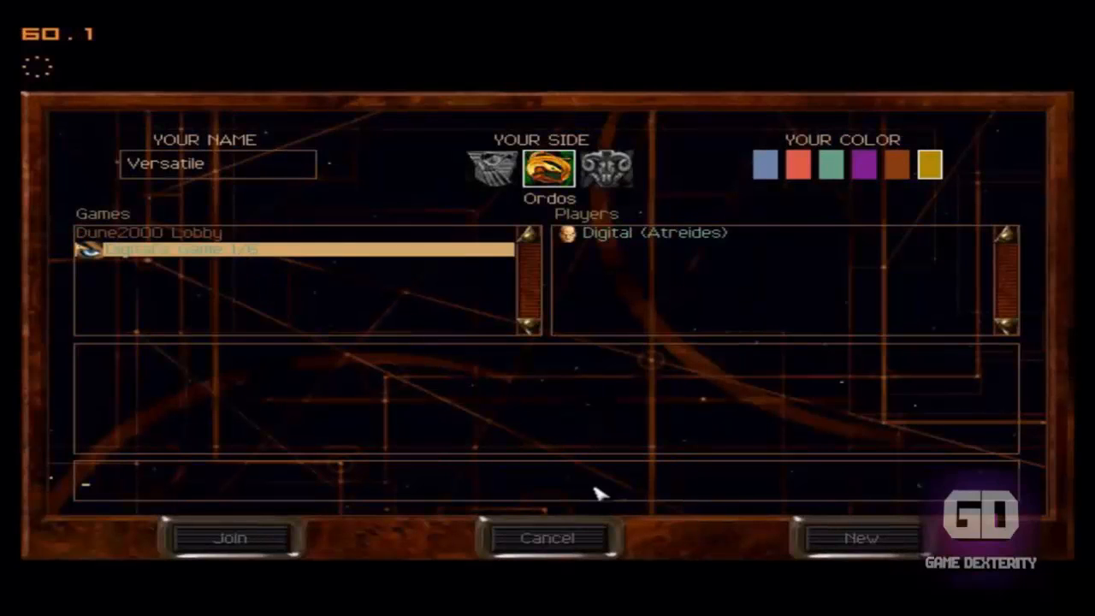
pyautogui.click(226, 539)
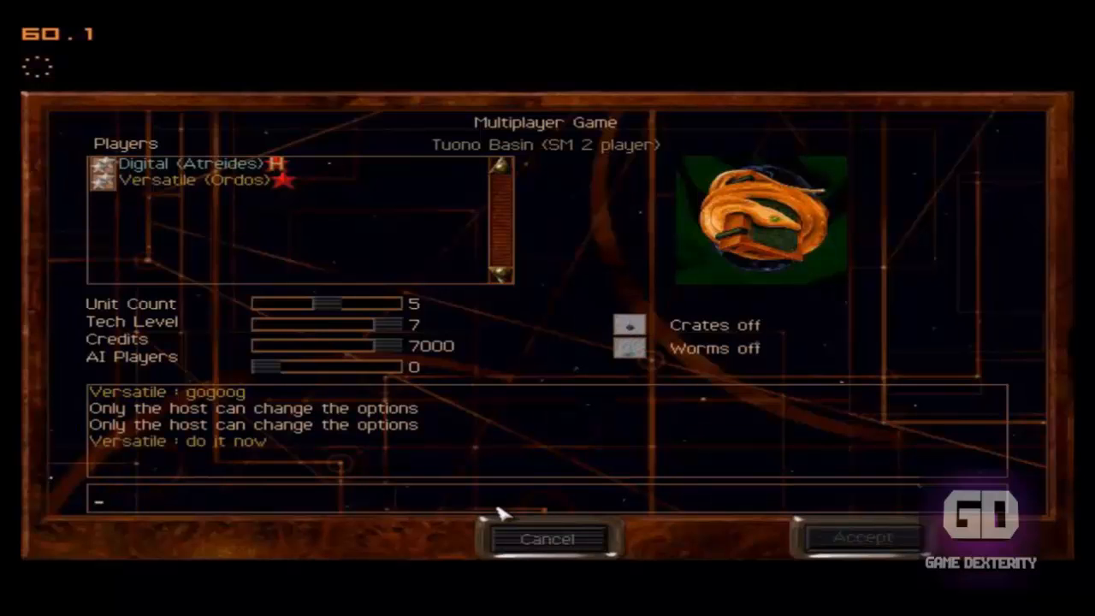
pyautogui.moveTo(509, 509)
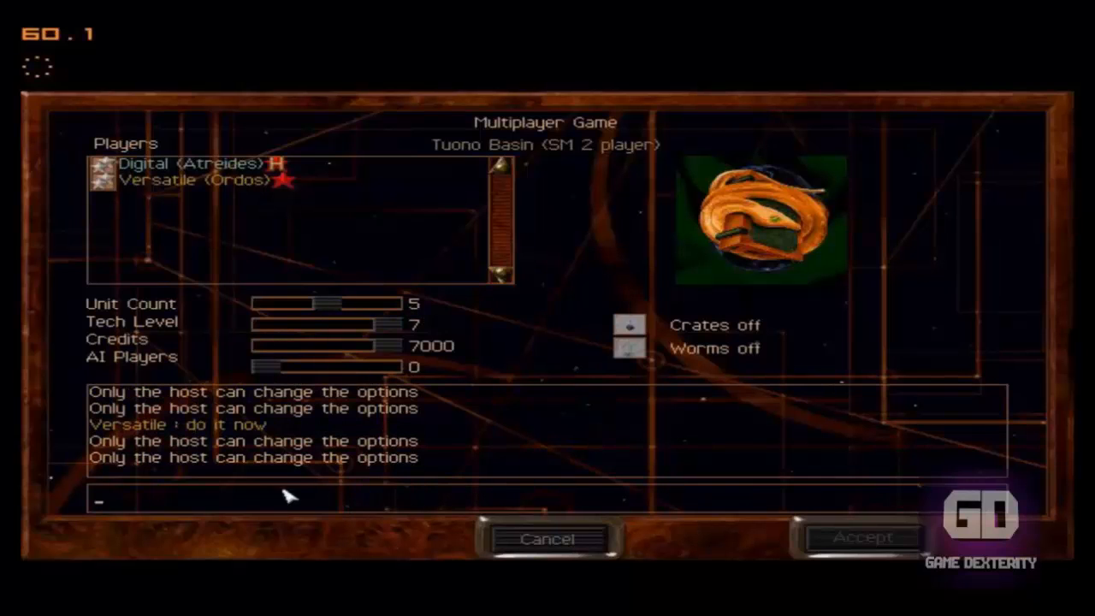
pyautogui.moveTo(126, 178)
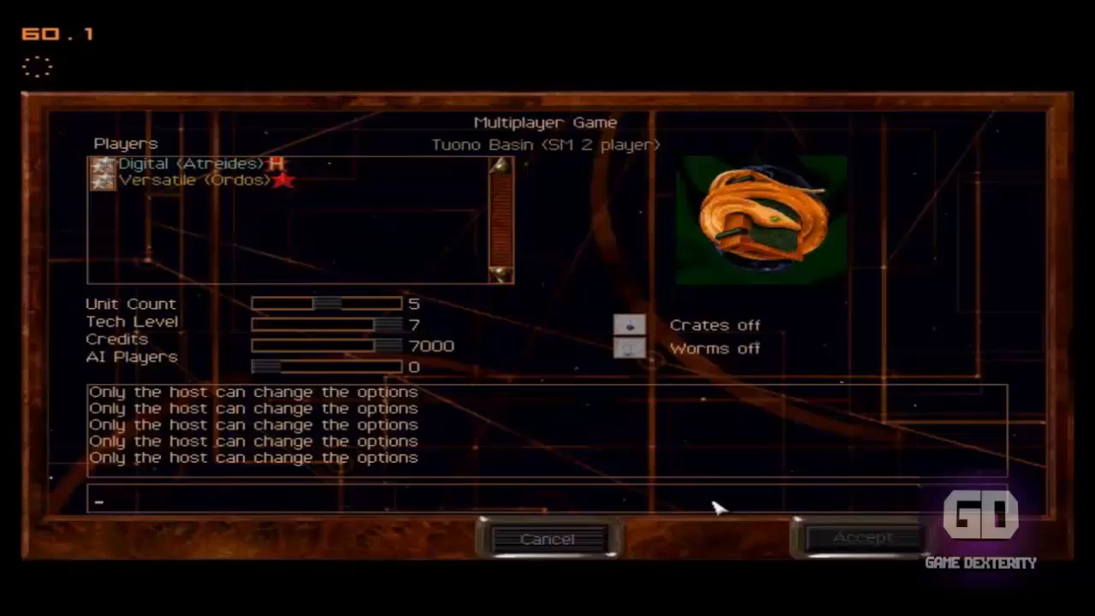
pyautogui.click(864, 536)
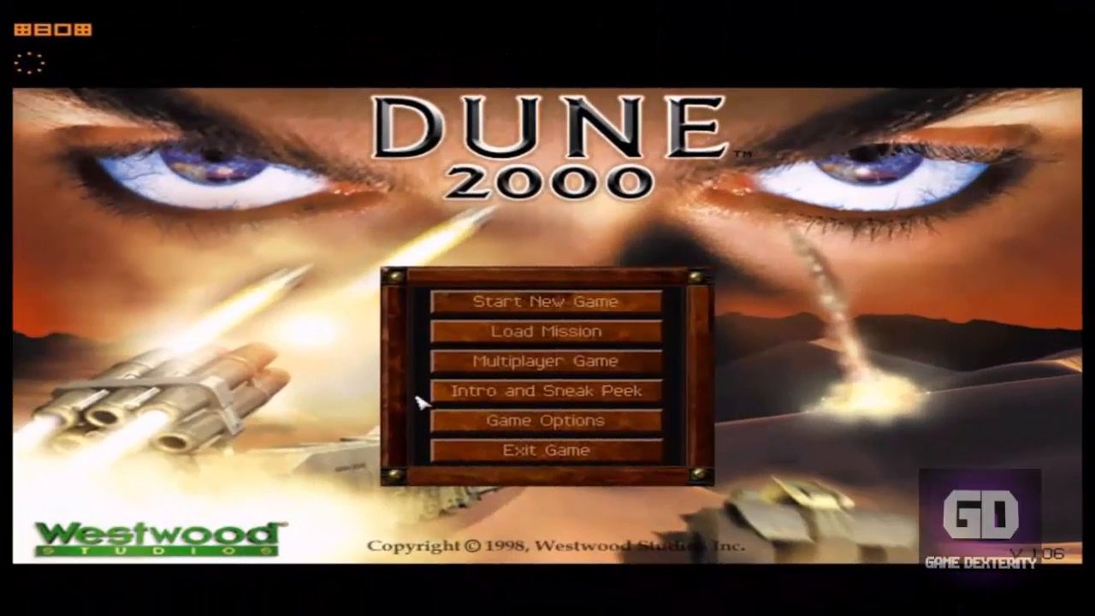
# Host a new 2-player head-to-head LAN game on Cave of Riches and start it.
pyautogui.click(546, 361)
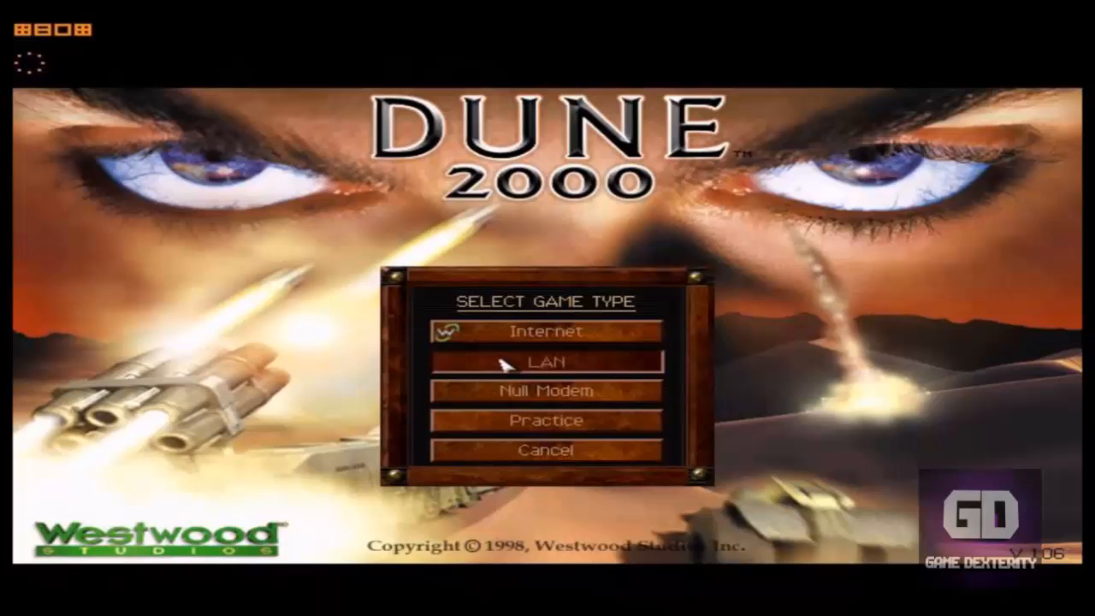
pyautogui.click(542, 361)
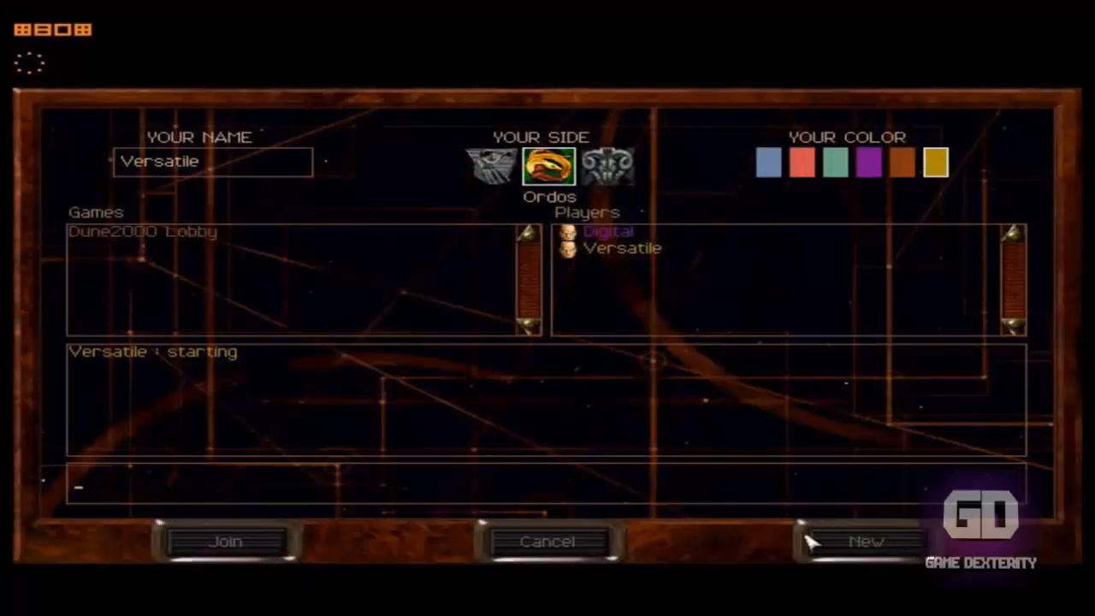
pyautogui.click(868, 539)
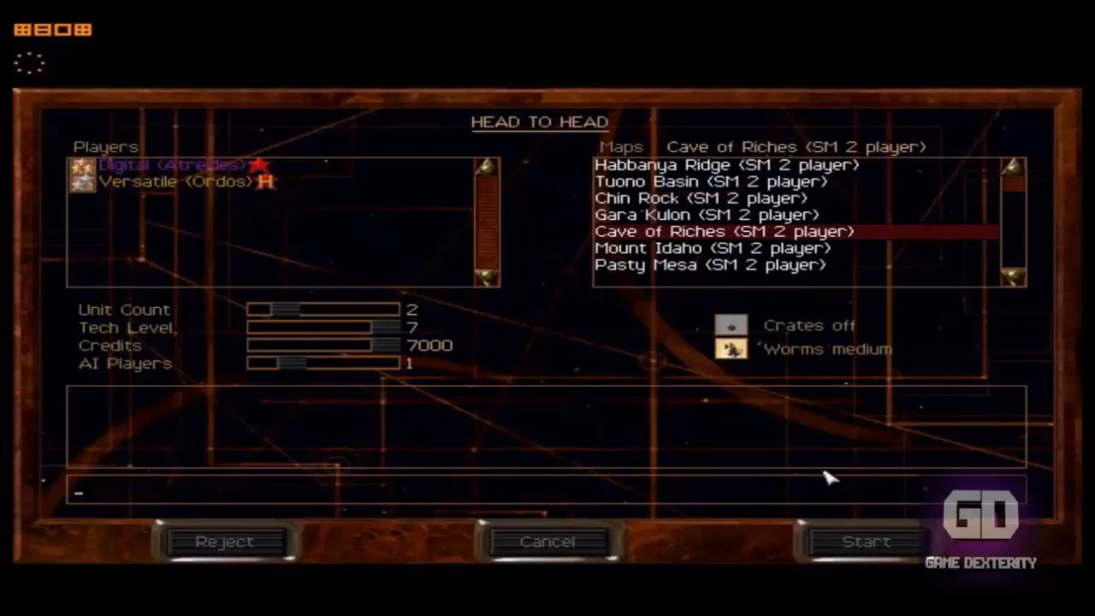
pyautogui.click(867, 539)
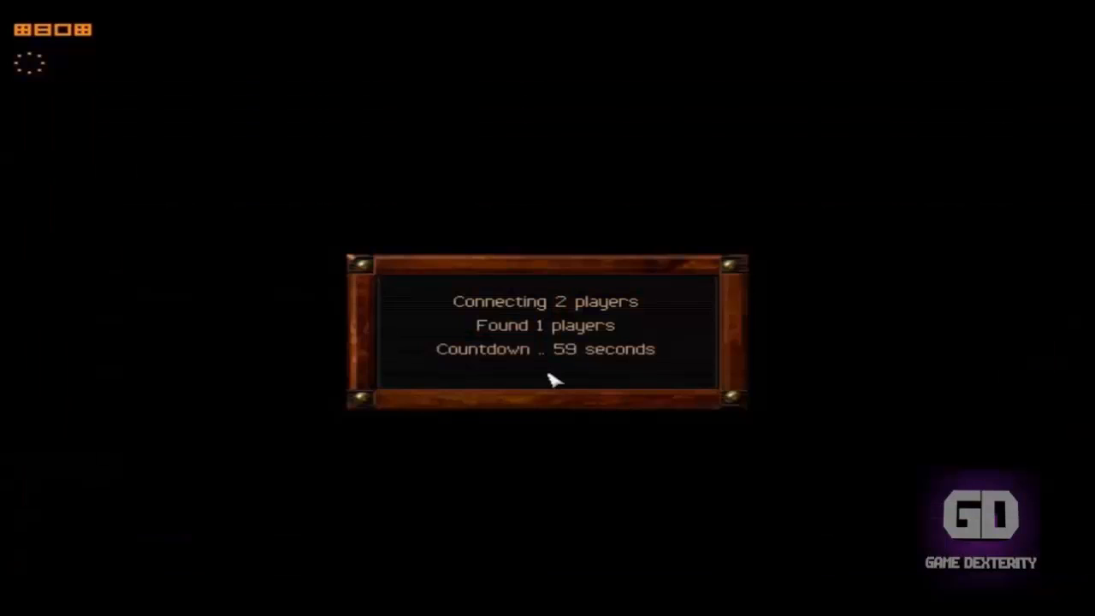